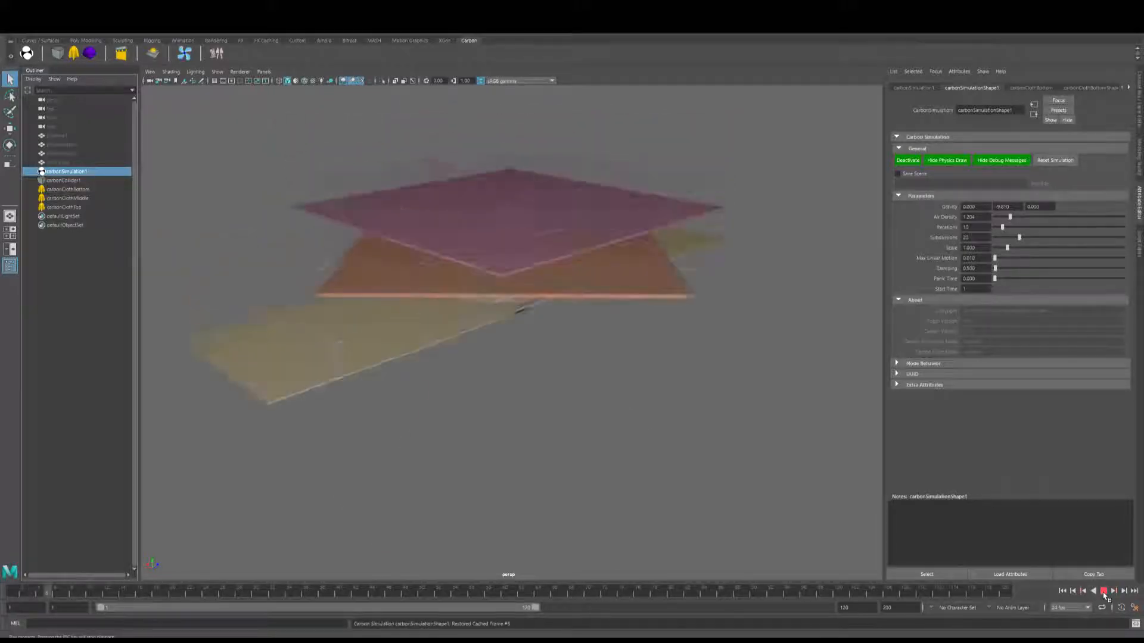
# Play back the draped and stacked cloth scenes, building the tall coloured cloth column.
pyautogui.click(1102, 591)
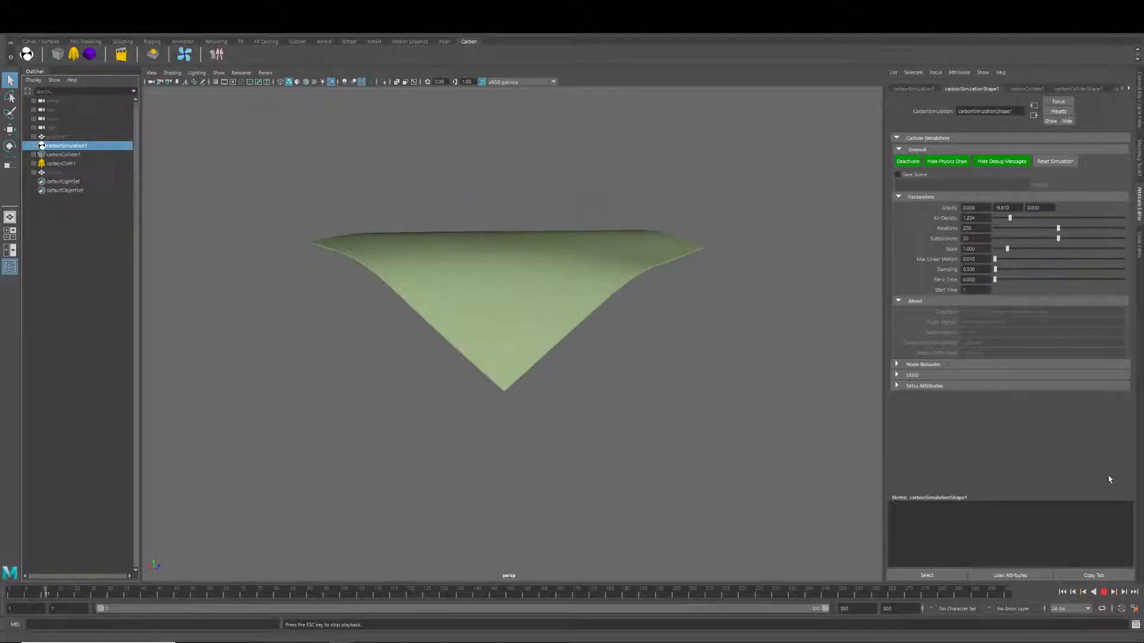
pyautogui.click(1061, 591)
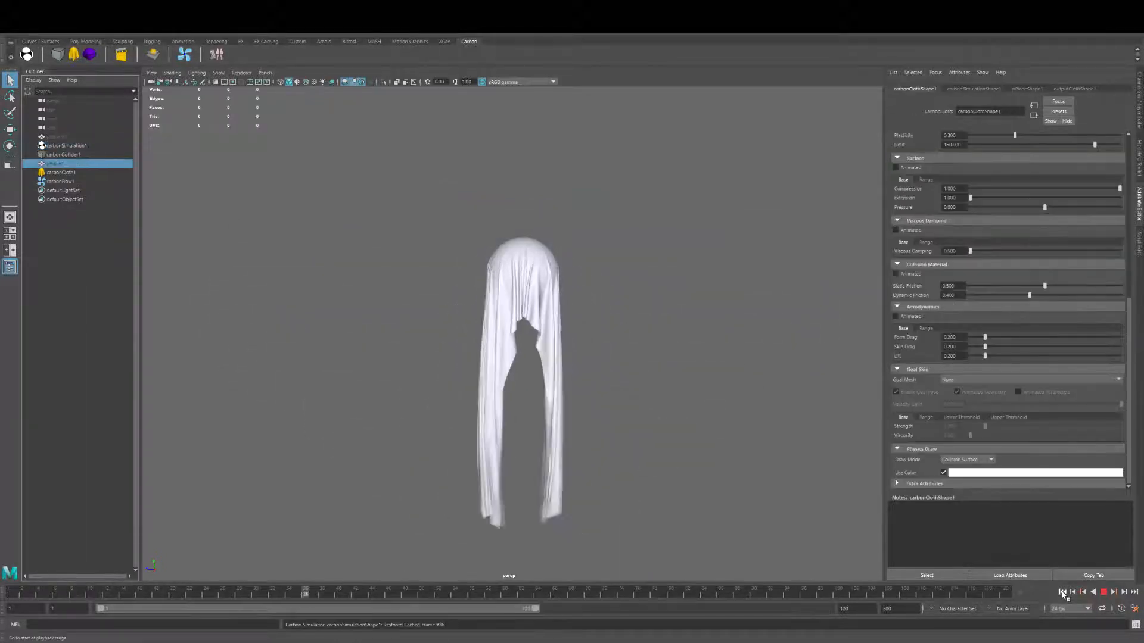
pyautogui.click(1102, 592)
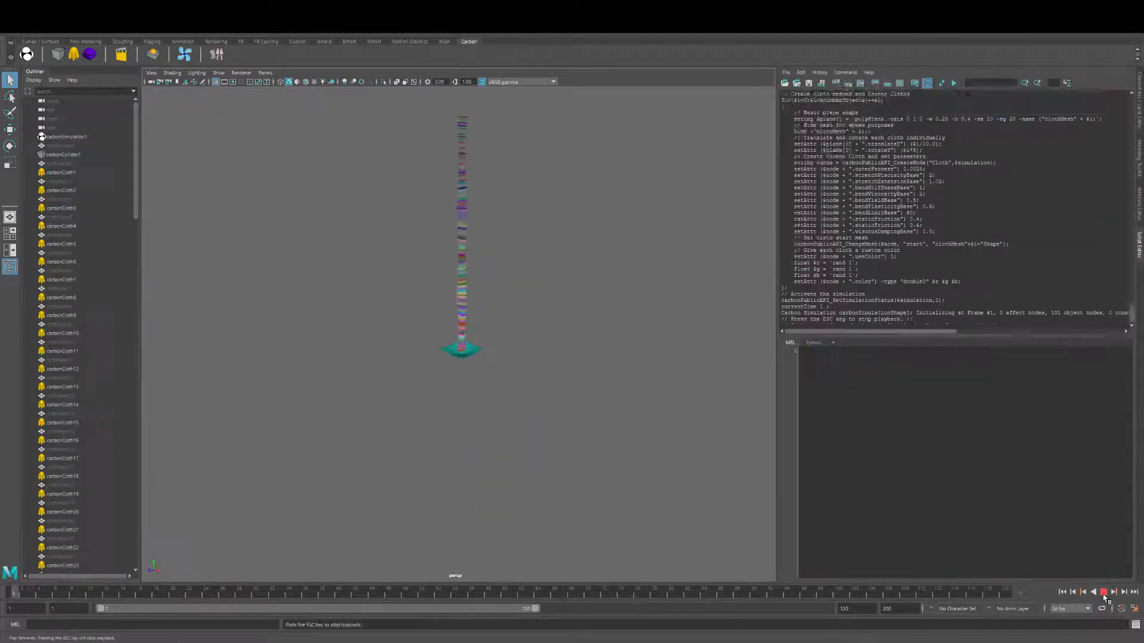
# Play the volume axis field and flow field cloth scenes, then show the soft-body cushion.
pyautogui.click(1103, 591)
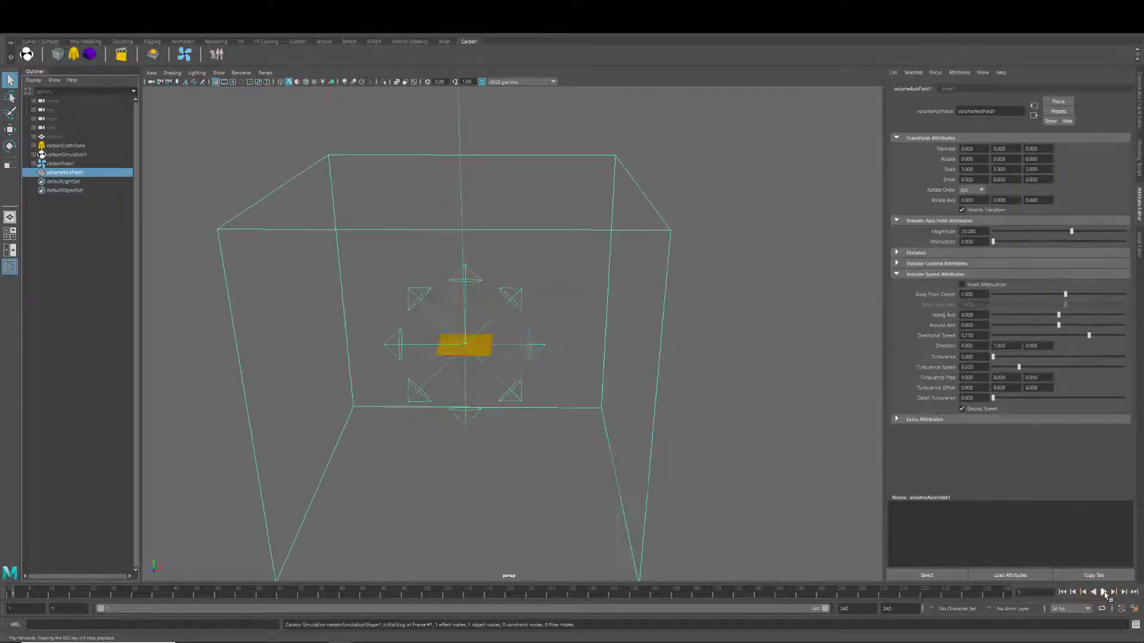
pyautogui.click(1102, 593)
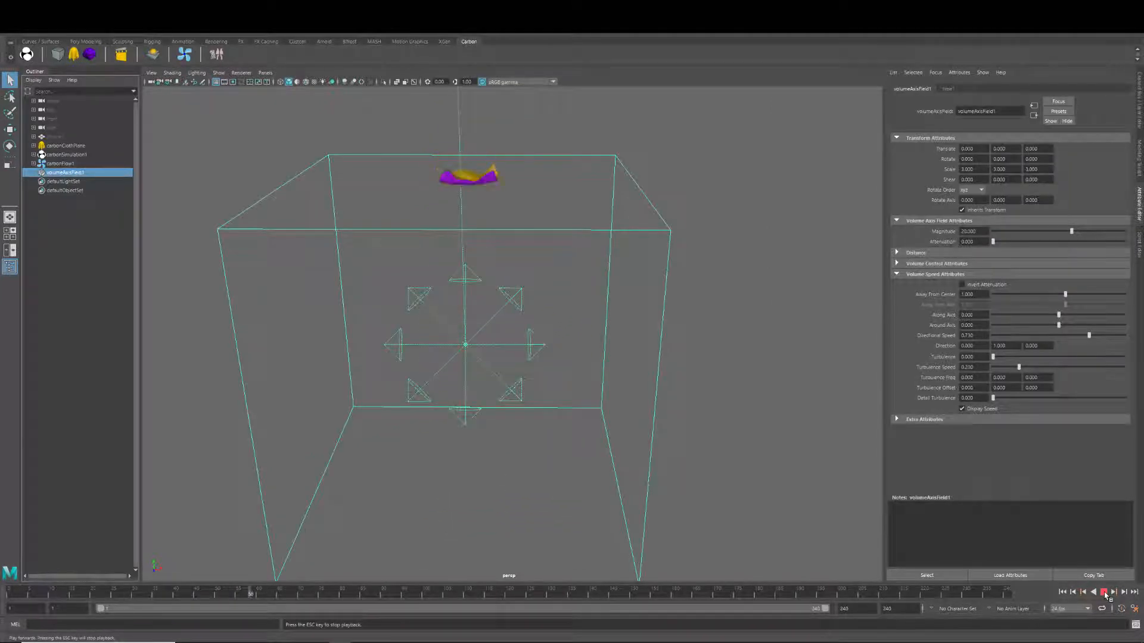
pyautogui.click(1104, 592)
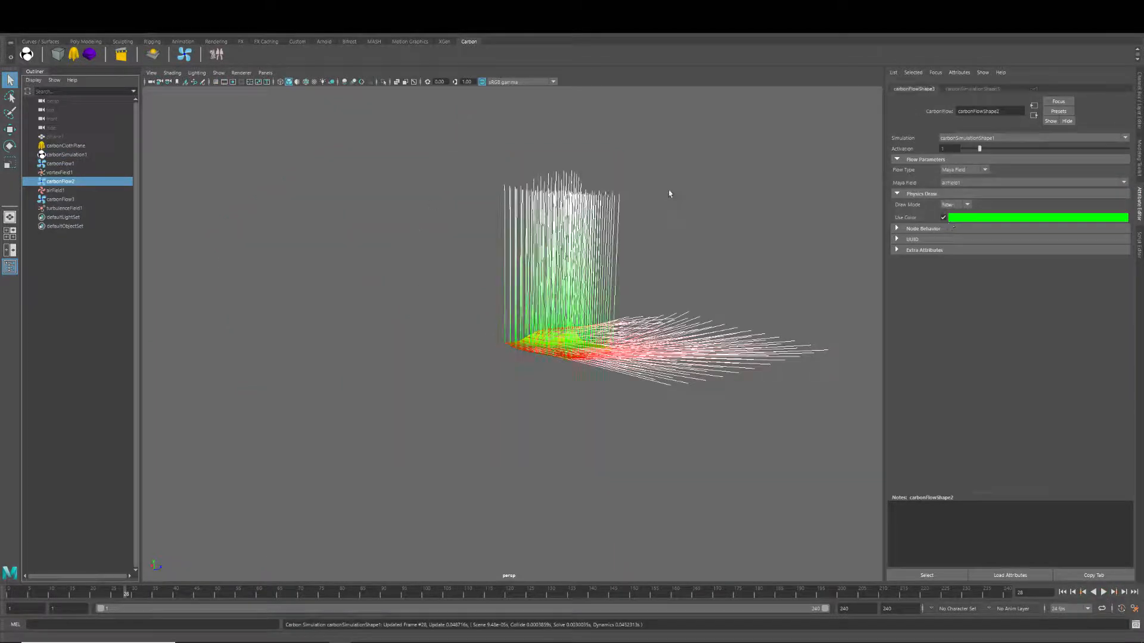
pyautogui.click(1103, 591)
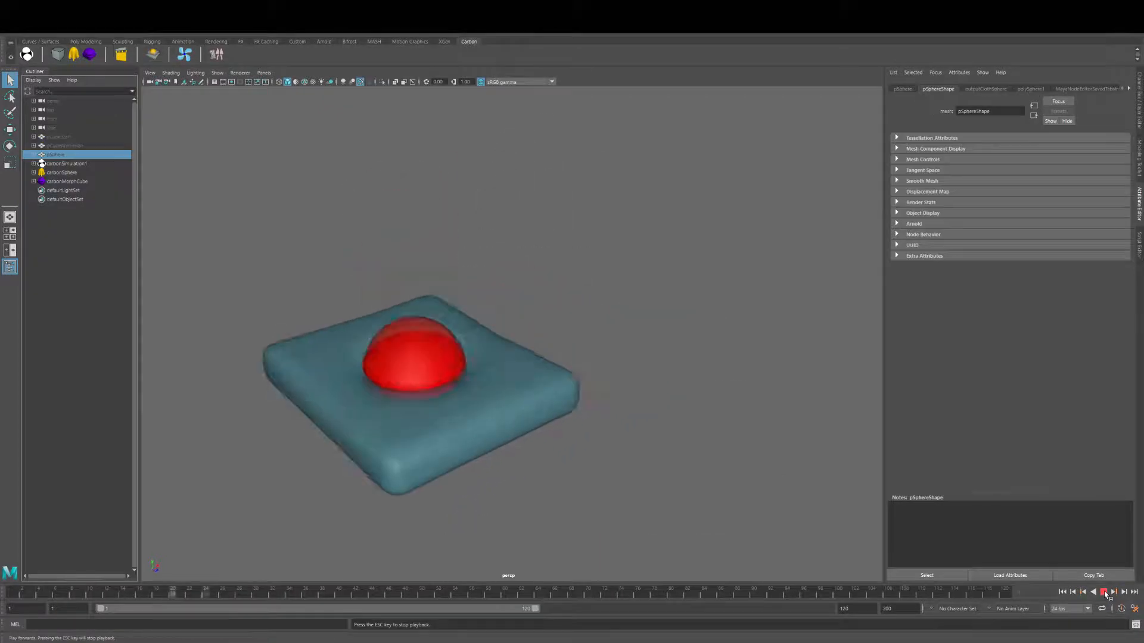
# Run the rope twist simulation, then show the button-and-cloth-panel scene.
pyautogui.click(1103, 592)
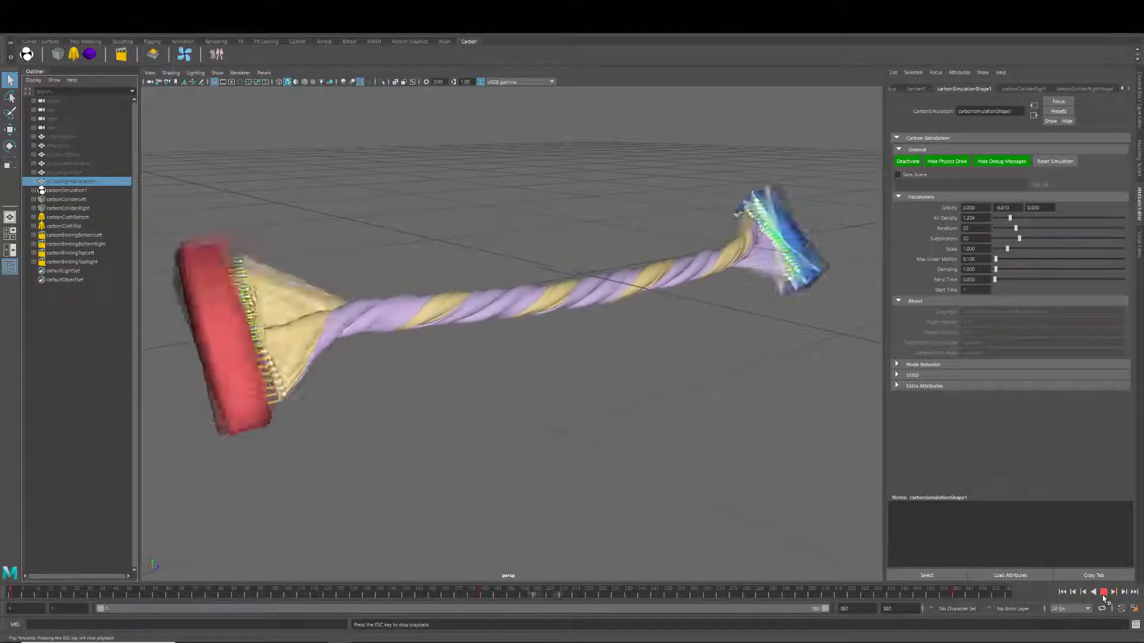
pyautogui.click(1102, 592)
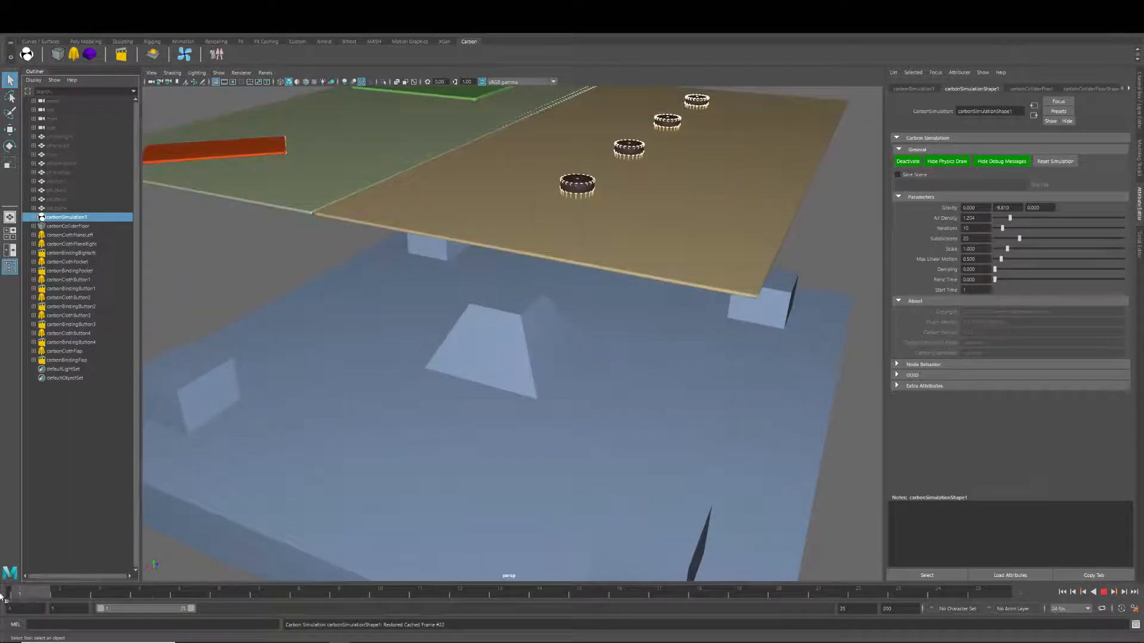
# Play the cloth-over-box and falling sphere scenes, then show the morph-skin character.
pyautogui.click(1104, 591)
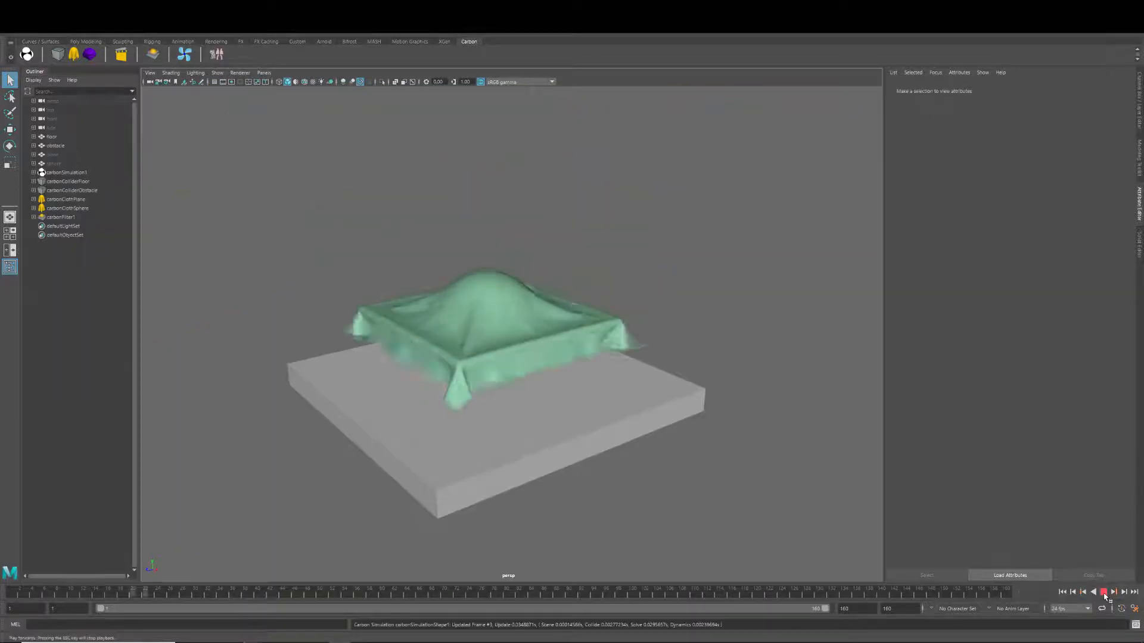
pyautogui.click(1102, 592)
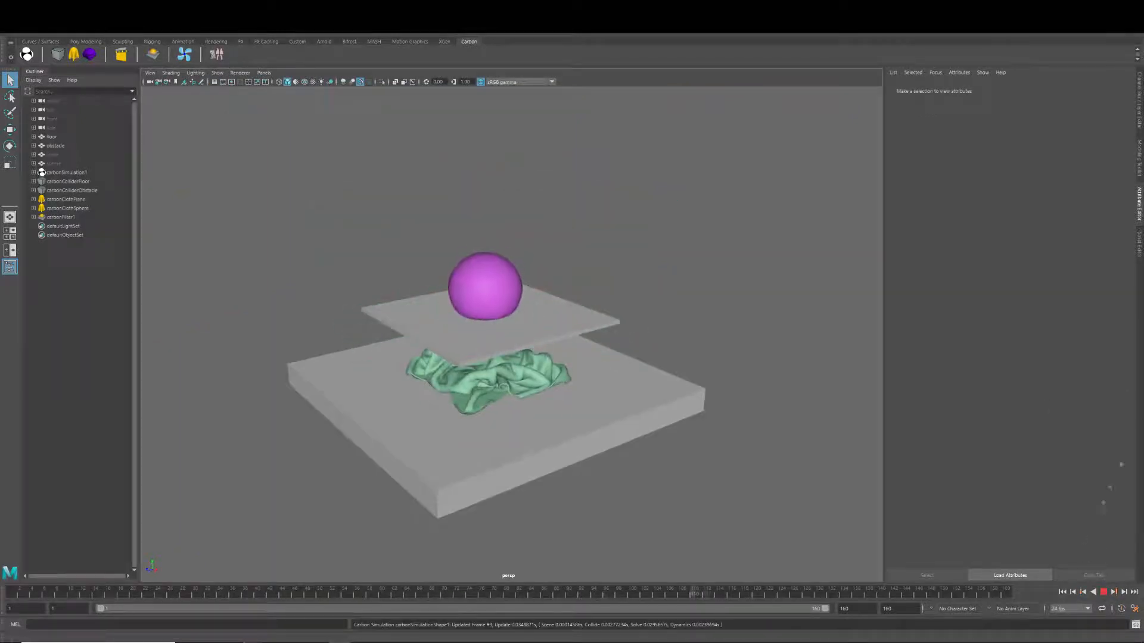
pyautogui.click(1103, 592)
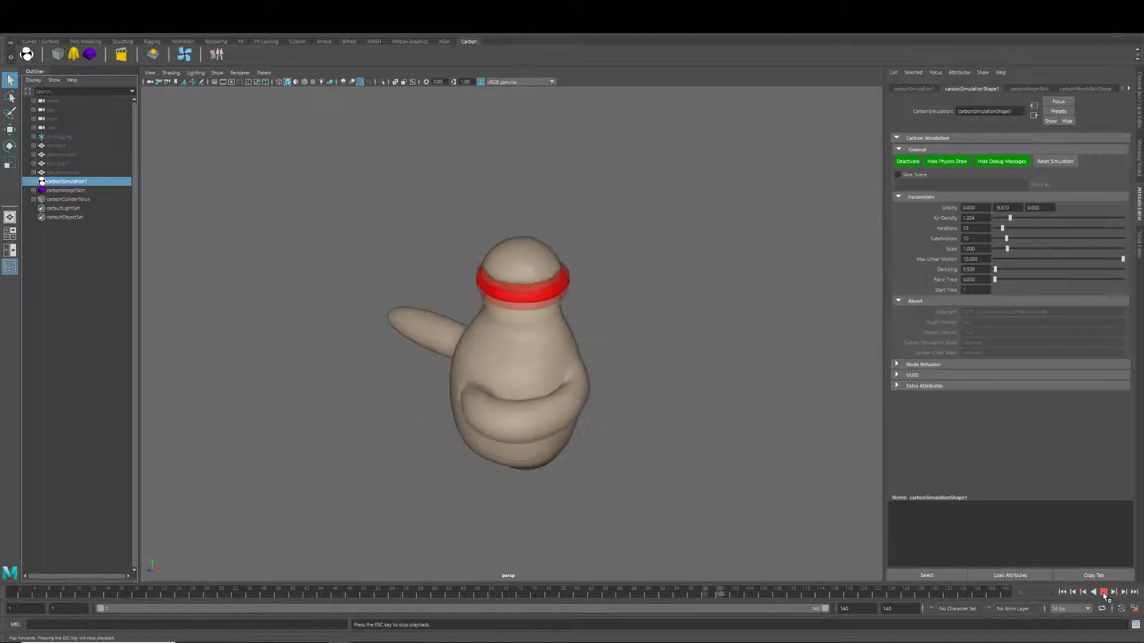